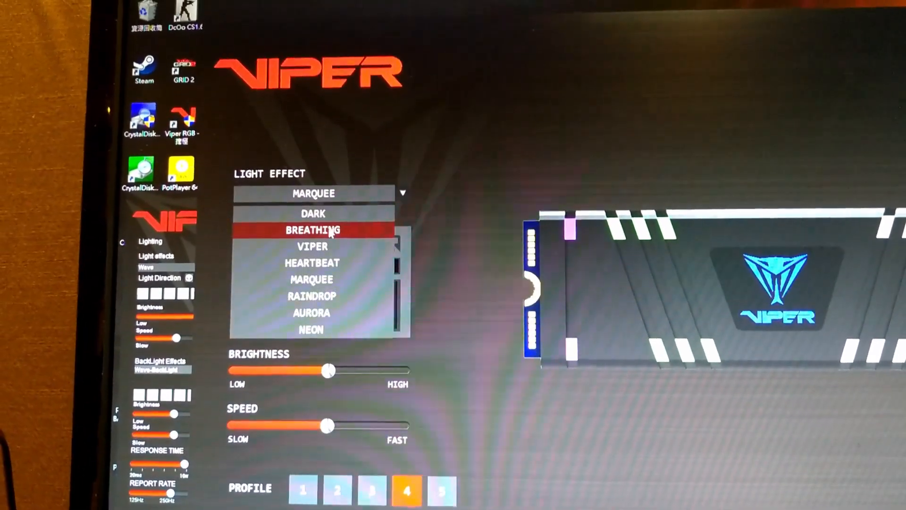
Choose the Breathing light effect for profile 4 on the M.2 SSD
left_click(314, 229)
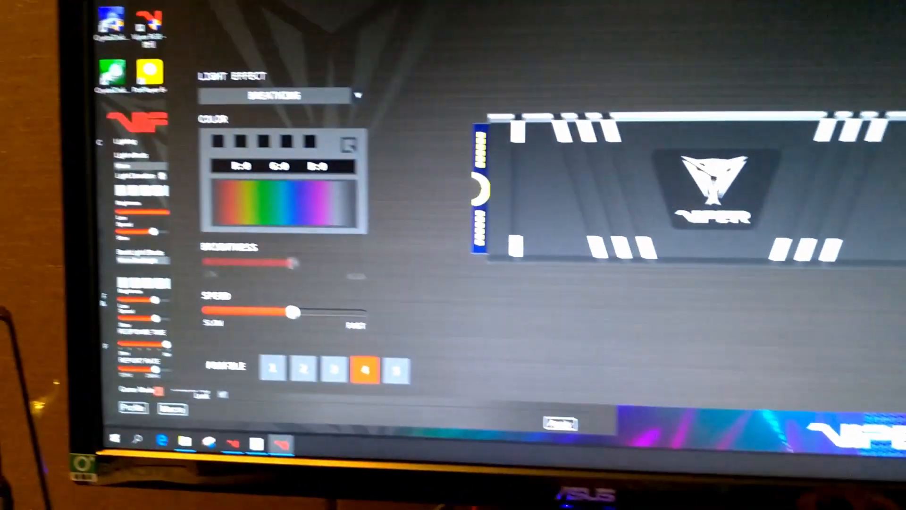
Switch profile 4's light effect from Breathing to Raindrop
left_click(278, 95)
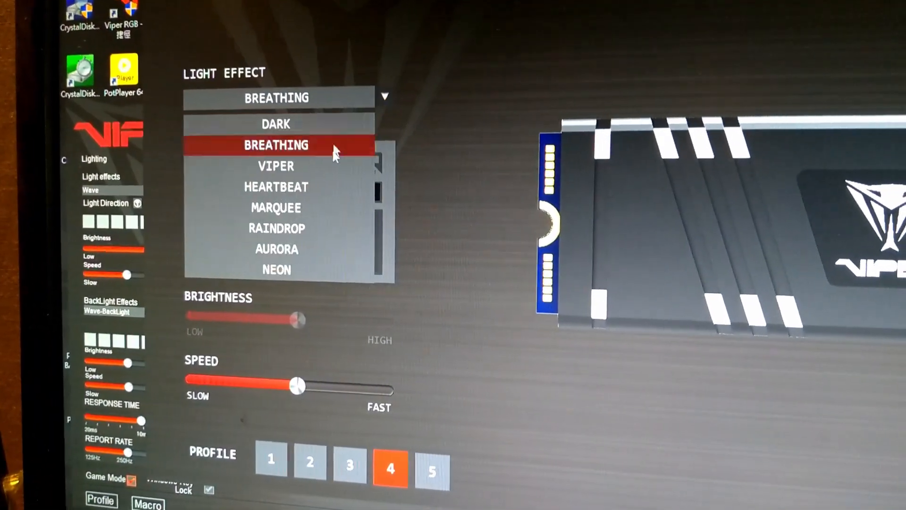
left_click(277, 227)
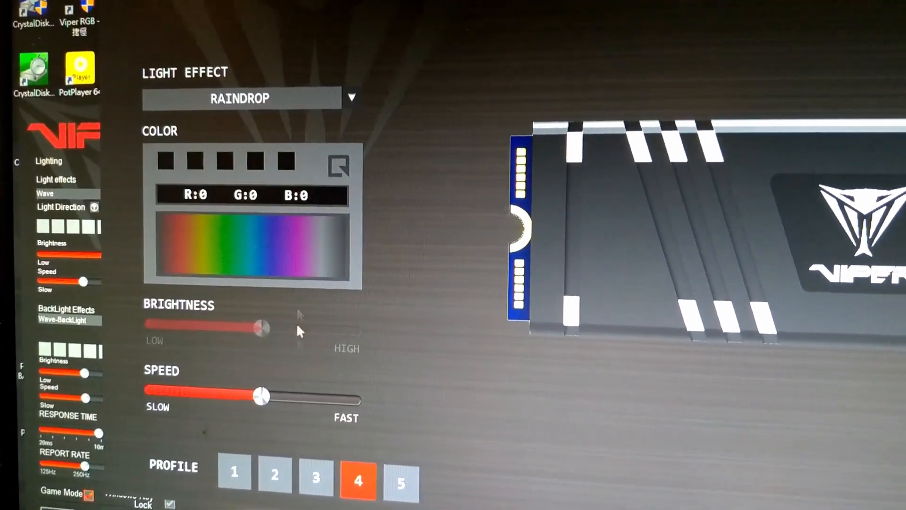